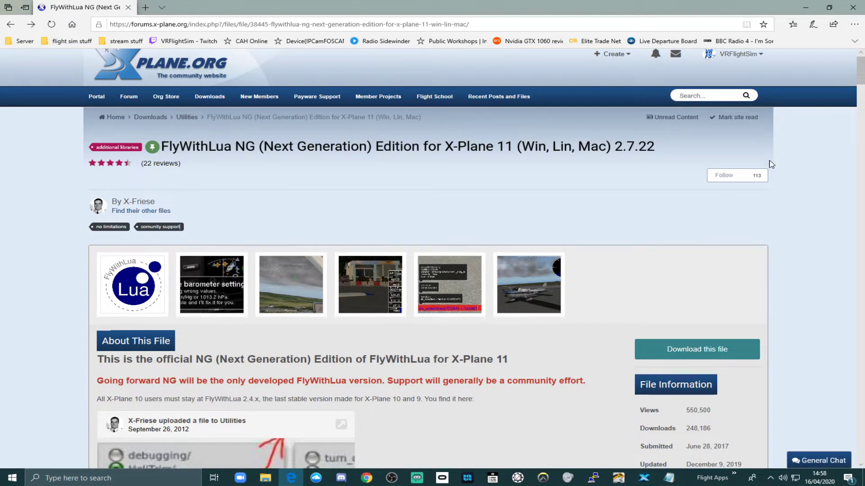
mouse_move(696, 350)
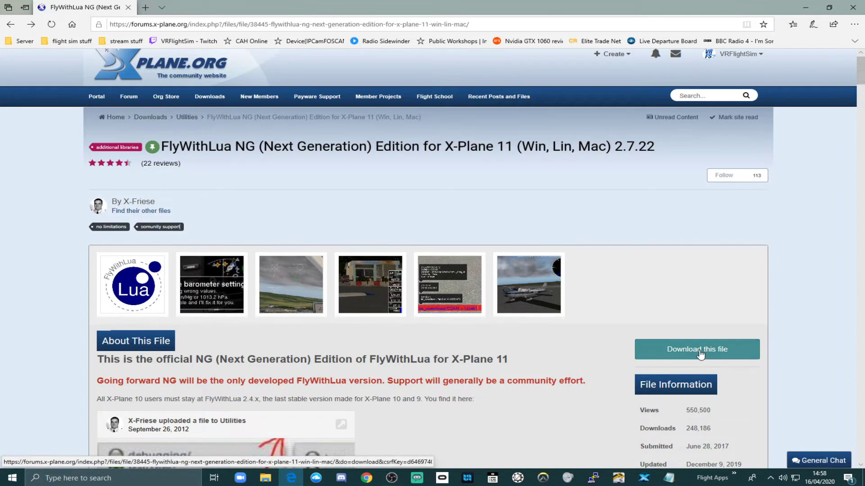
Step: Download the FlyWithLua NG 2.7.22 zip and show it in the Downloads folder
left_click(697, 350)
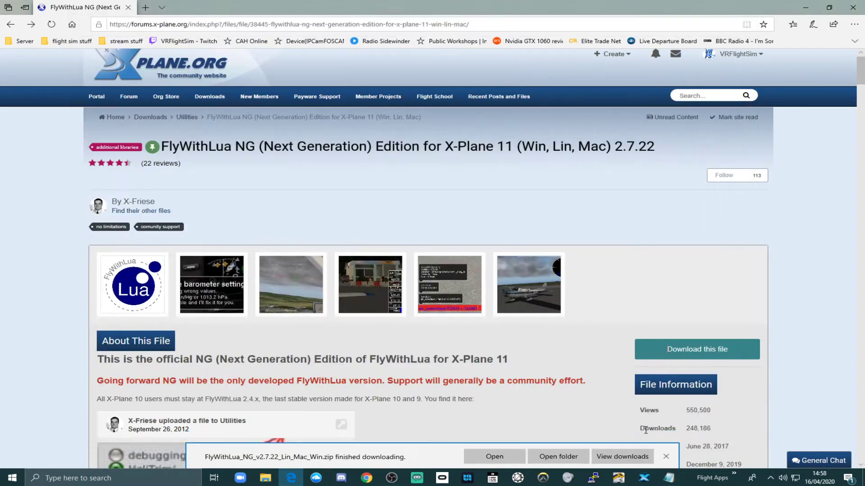
left_click(665, 456)
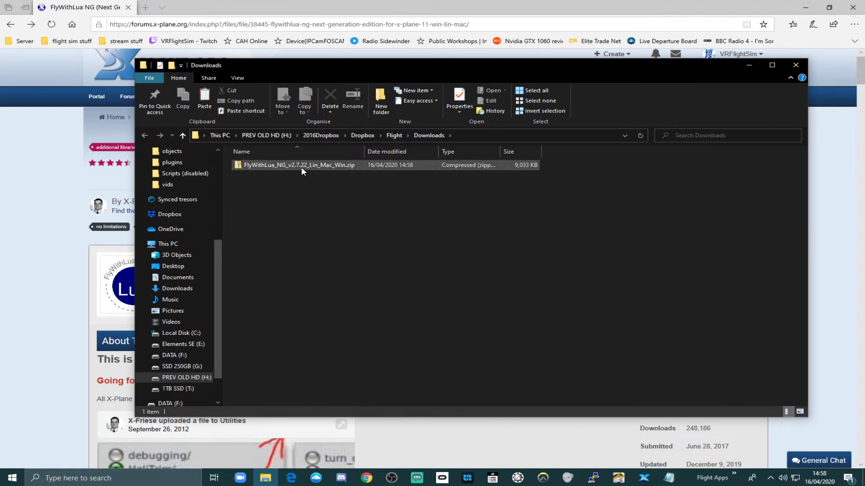
Step: Copy the FlyWithLua folder from the downloaded zip and go to the X-Plane 11 folder
left_click(299, 165)
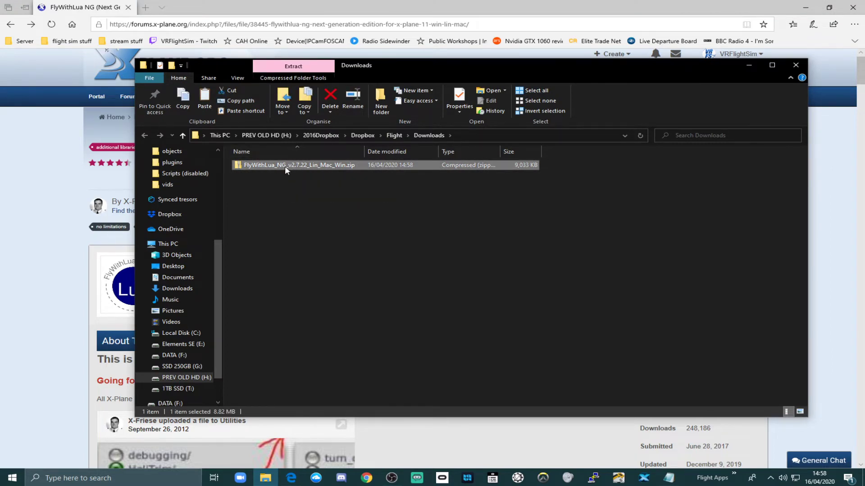
double_click(298, 165)
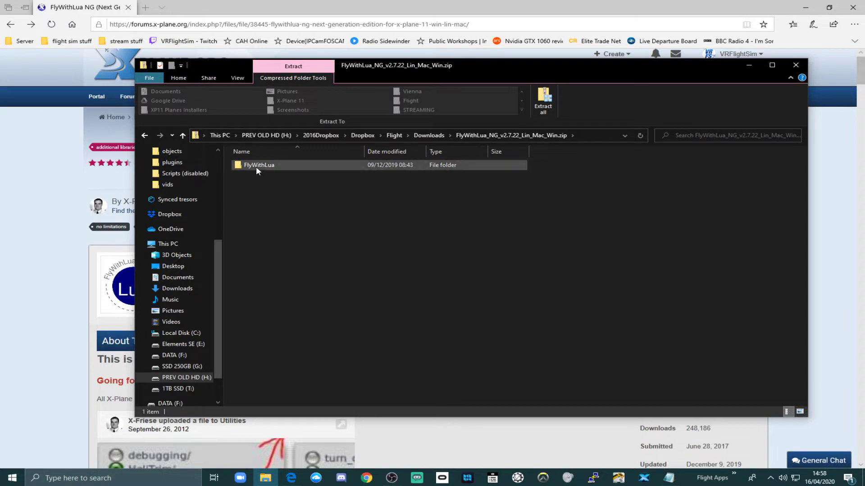
right_click(258, 165)
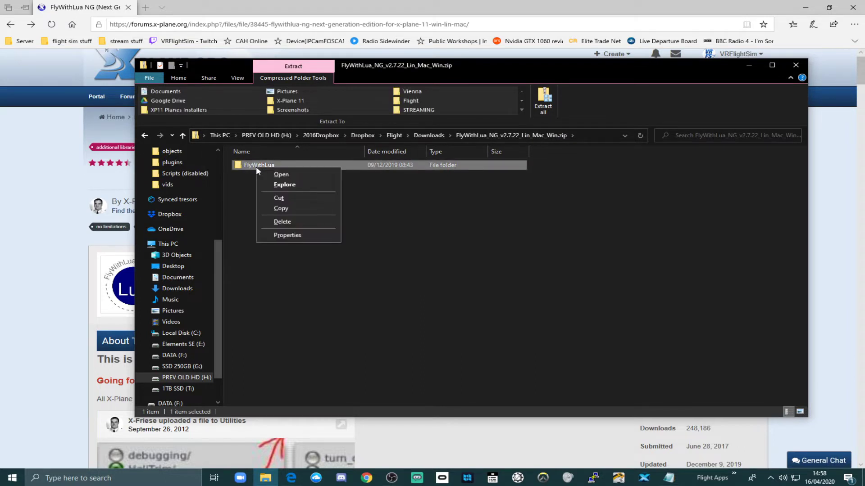
mouse_move(287, 213)
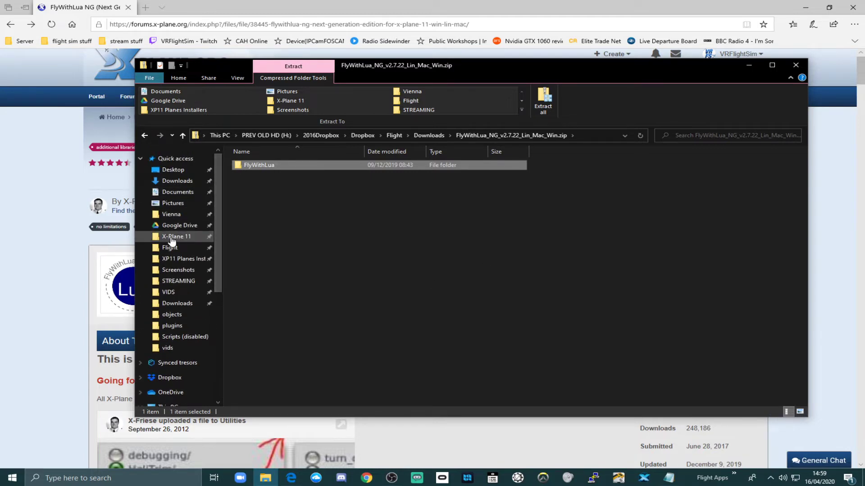
left_click(176, 236)
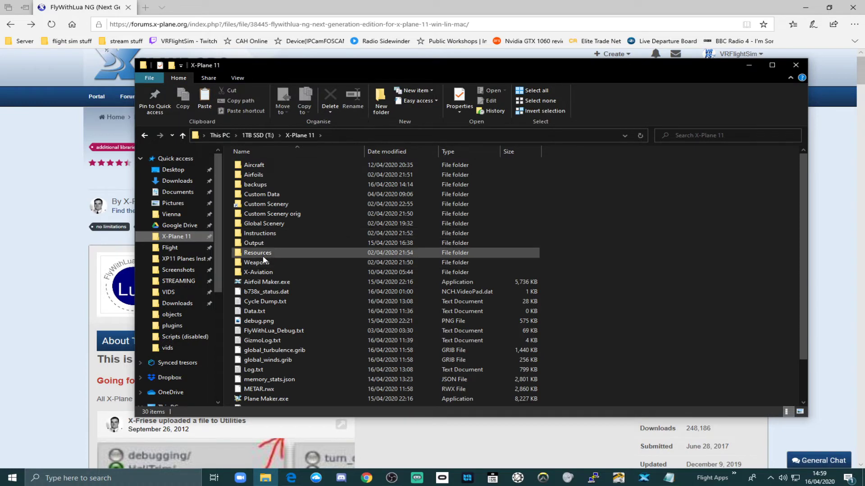
Step: Paste FlyWithLua into X-Plane 11\Resources\plugins and go inside it
double_click(257, 253)
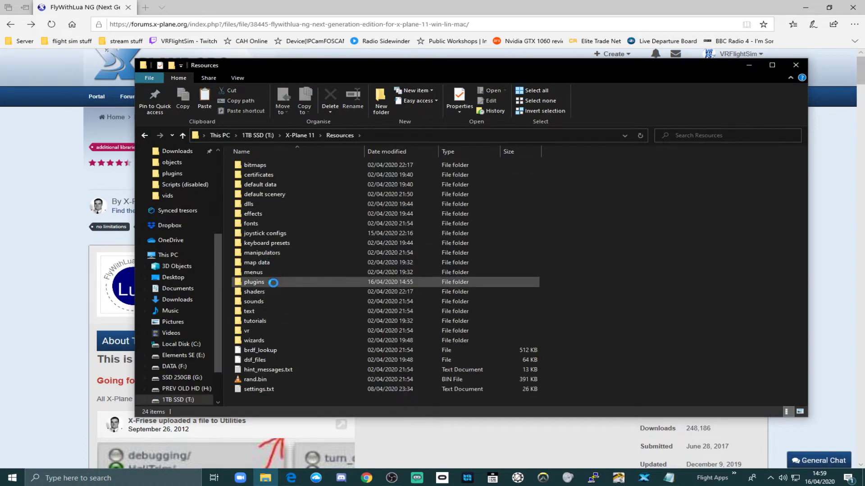
double_click(253, 281)
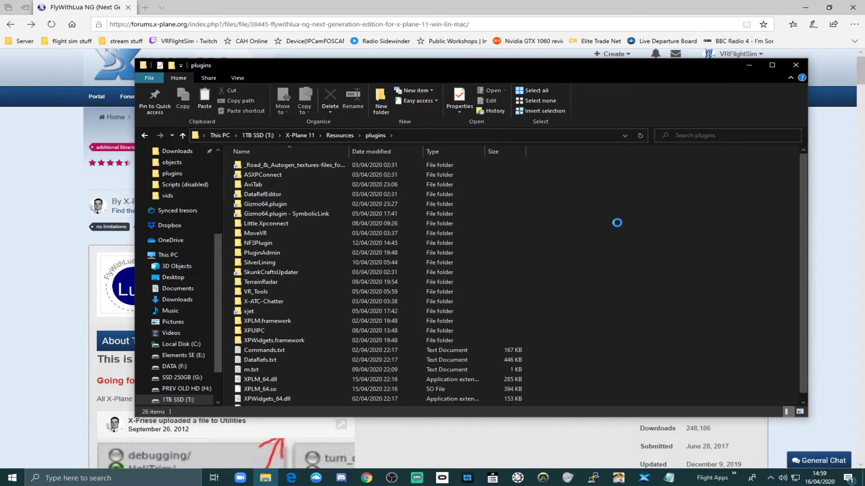
mouse_move(618, 278)
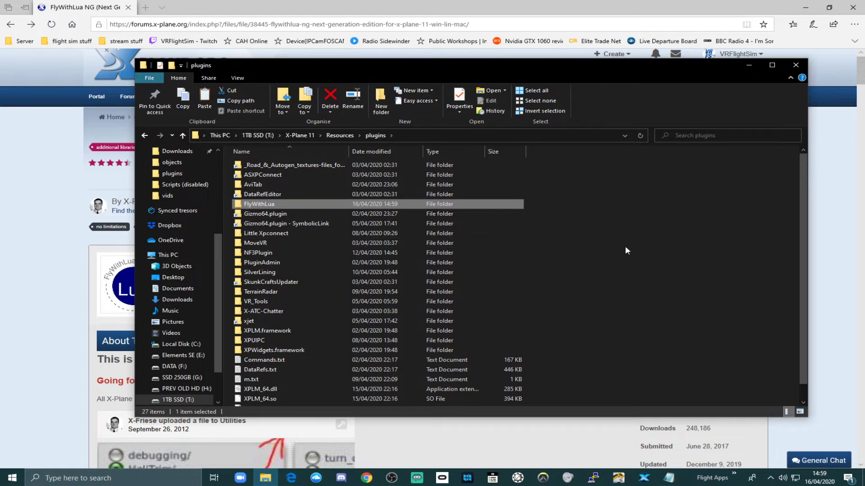
mouse_move(316, 208)
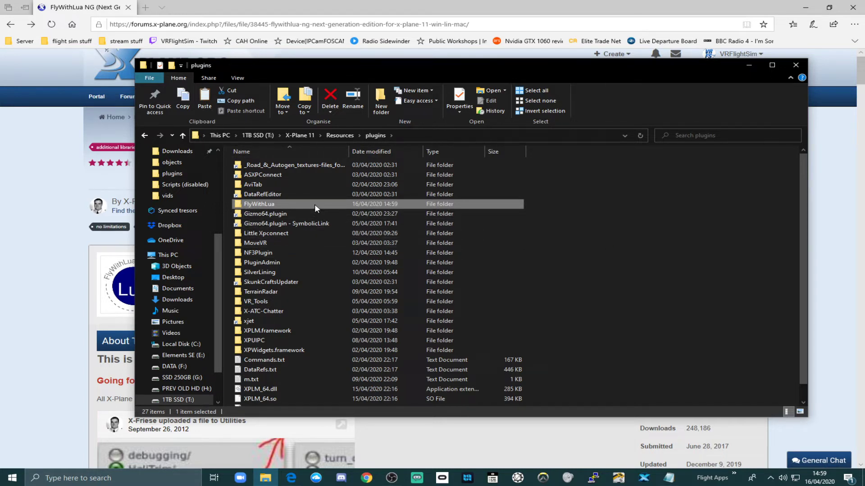
double_click(259, 204)
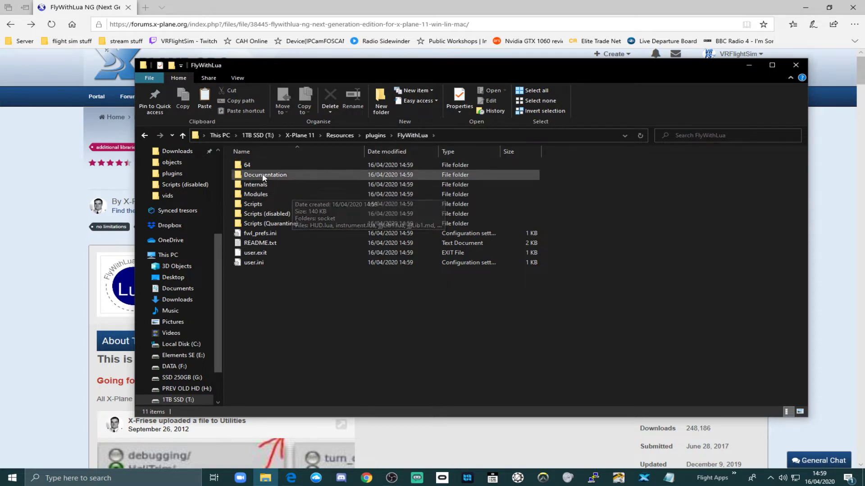
Step: Delete 'please read the manual.lua' from the Scripts folder, leaving it empty
left_click(252, 204)
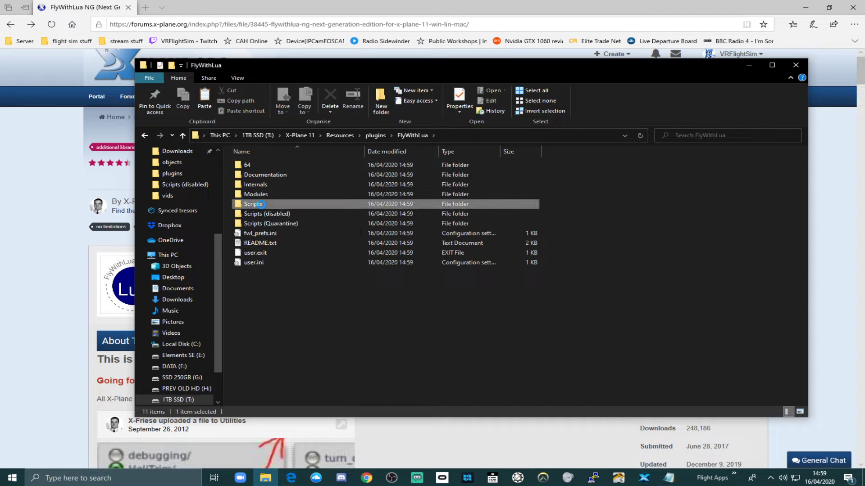
double_click(254, 204)
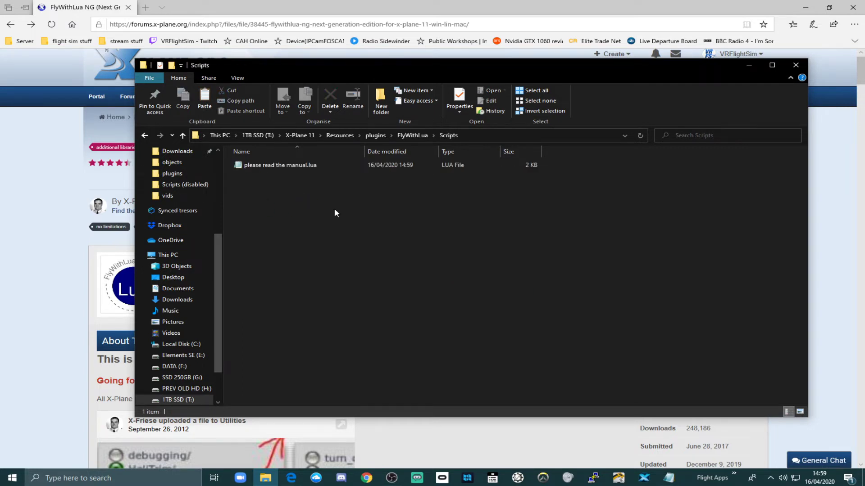
left_click(280, 165)
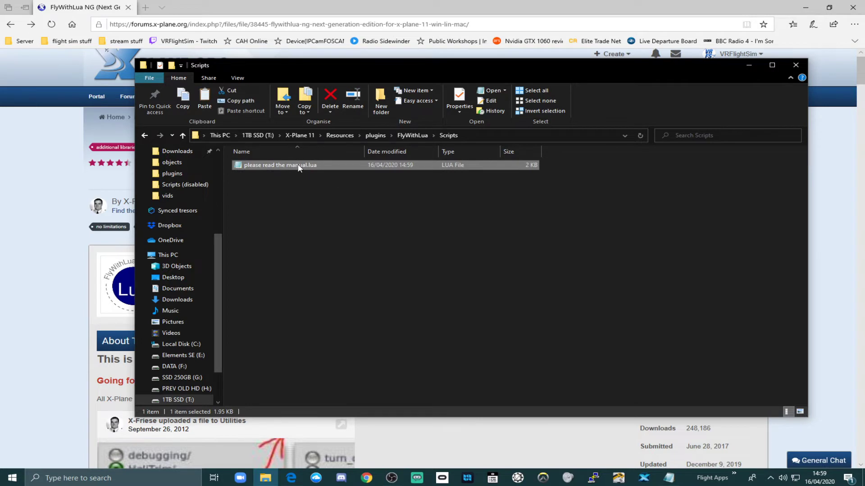
mouse_move(306, 195)
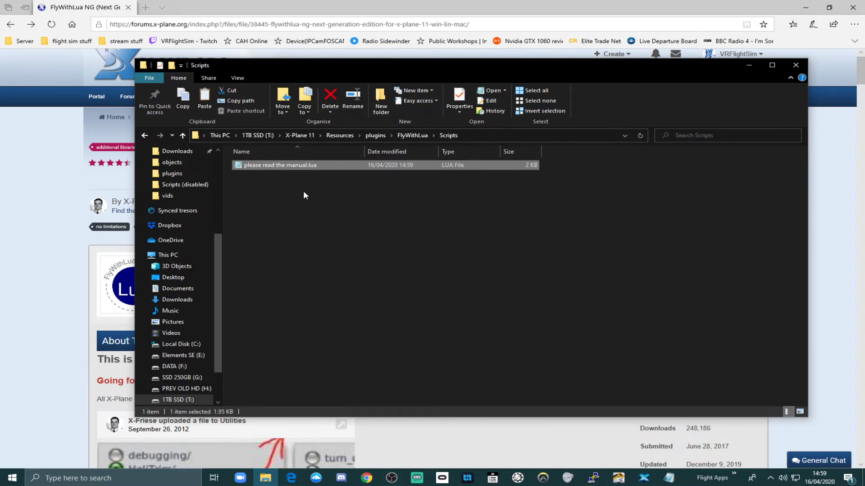
mouse_move(285, 184)
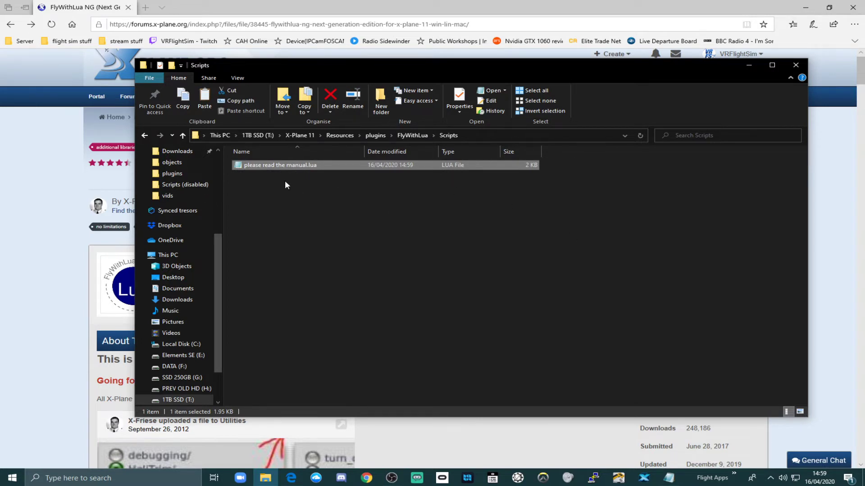
left_click(330, 99)
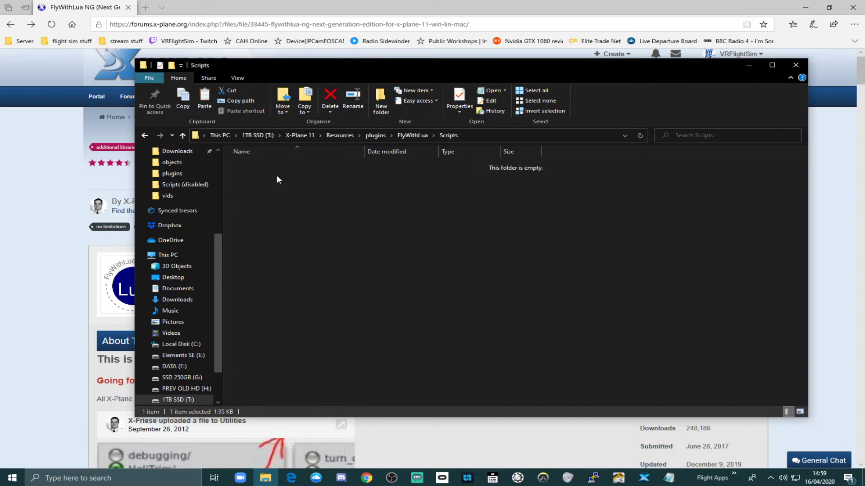
Step: Create a new text document named 'cloud shadow fix' in Scripts and start editing it
right_click(277, 179)
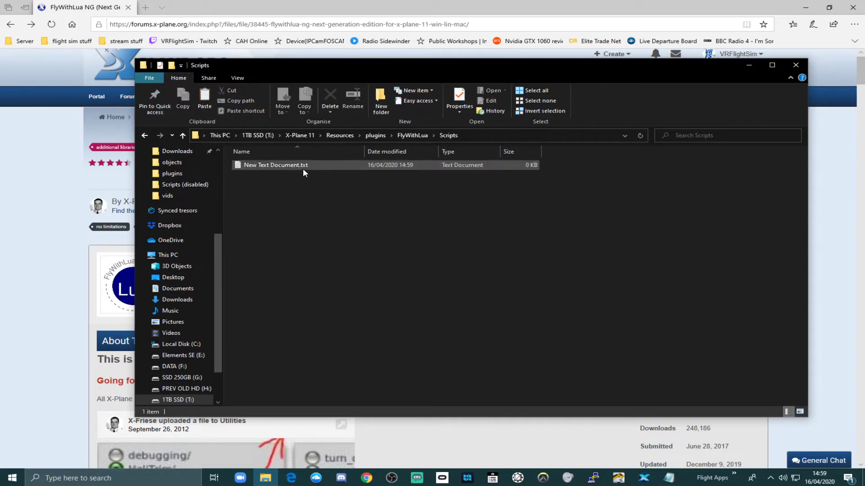
left_click(275, 165)
type("cloud shadow fix")
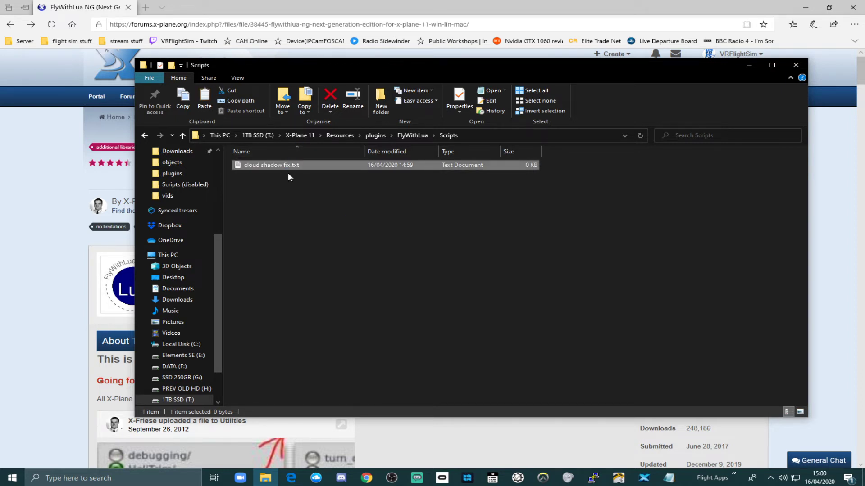
double_click(271, 165)
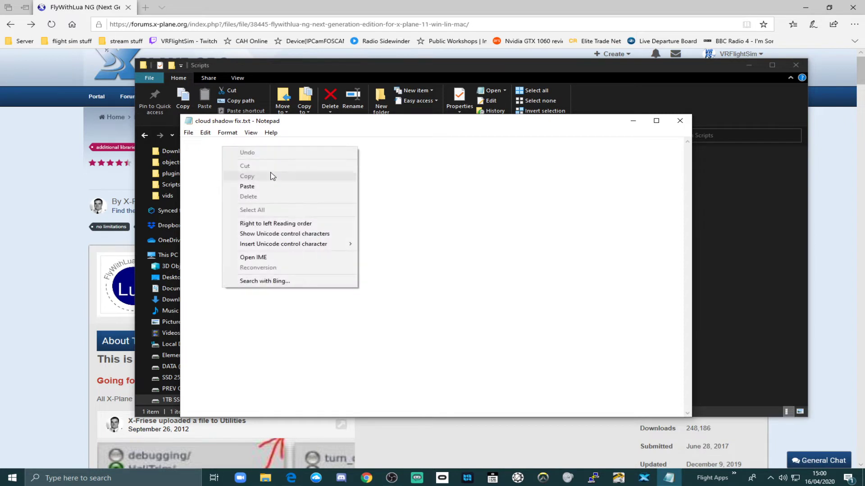
Step: Paste set( "sim/private/controls/clouds/limit_far", 0.1) into the file and save it on closing
left_click(247, 185)
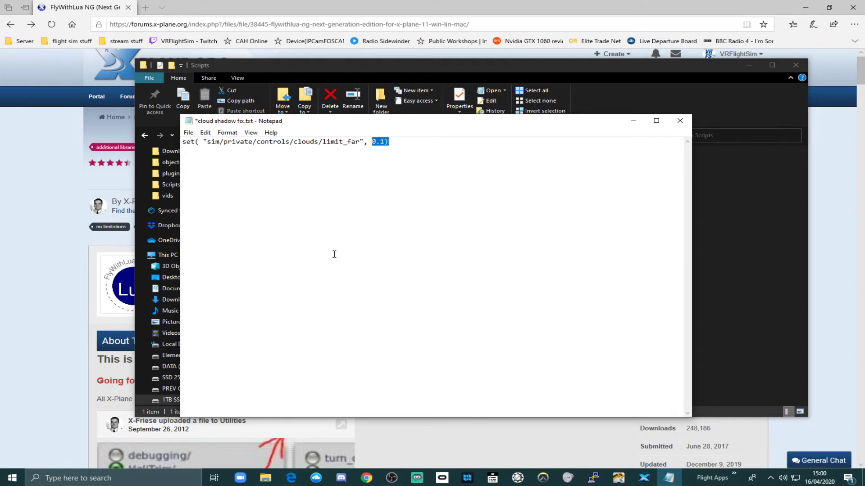
left_click(366, 151)
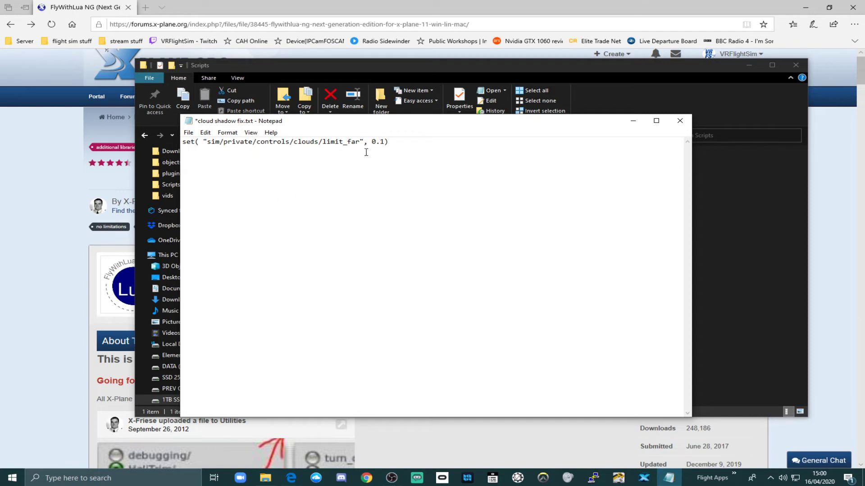
mouse_move(288, 158)
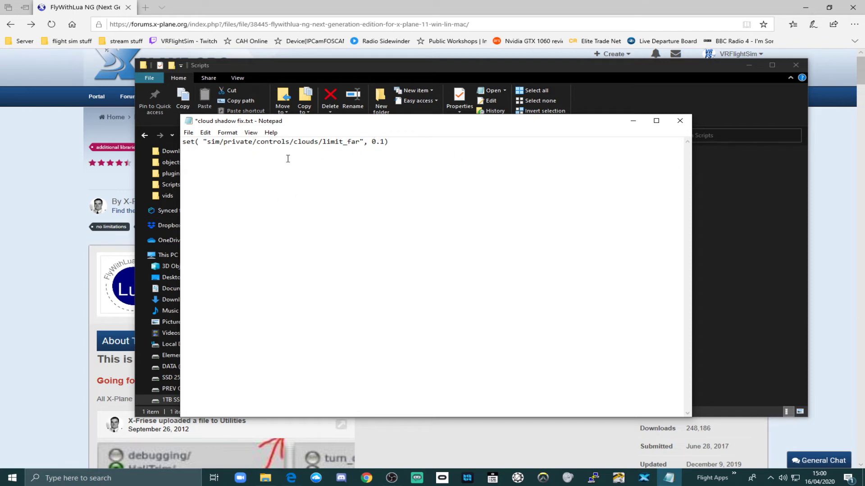
left_click(679, 121)
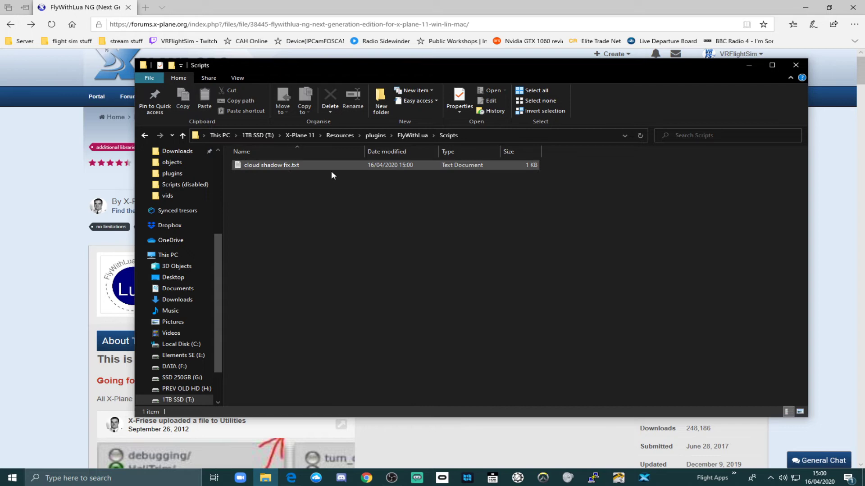
Step: Rename cloud shadow fix.txt to cloud shadow fix.lua, accepting the extension warning
left_click(271, 165)
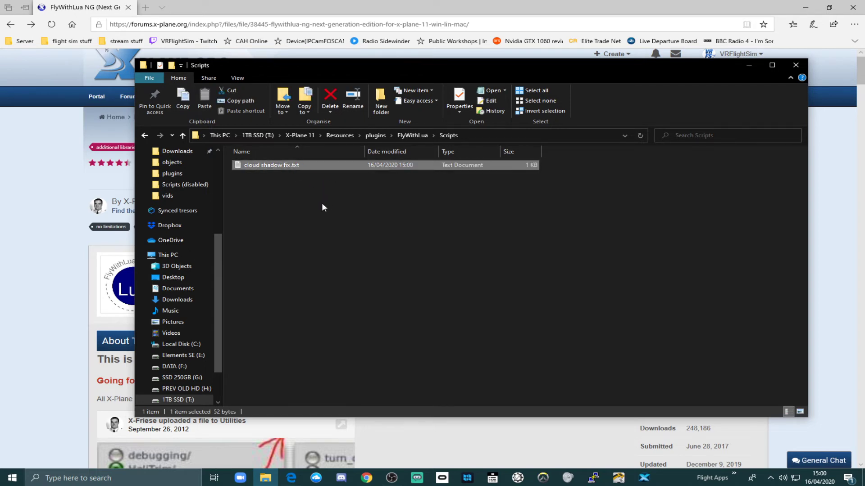
right_click(271, 164)
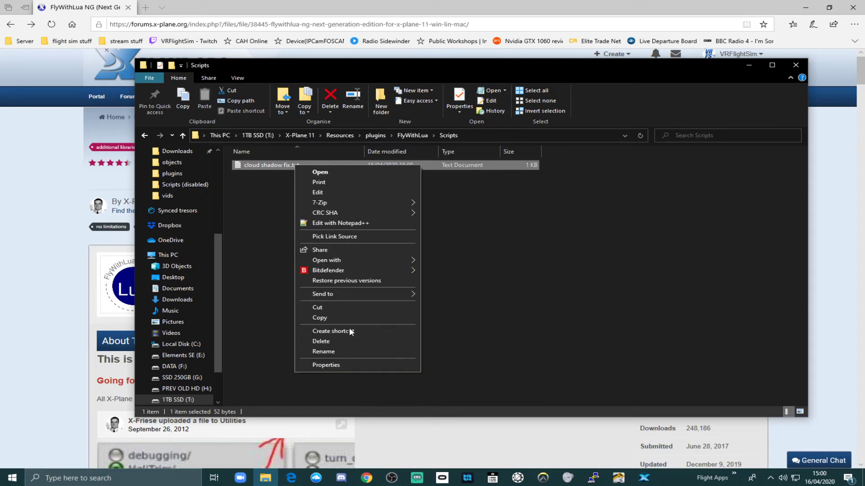
left_click(323, 351)
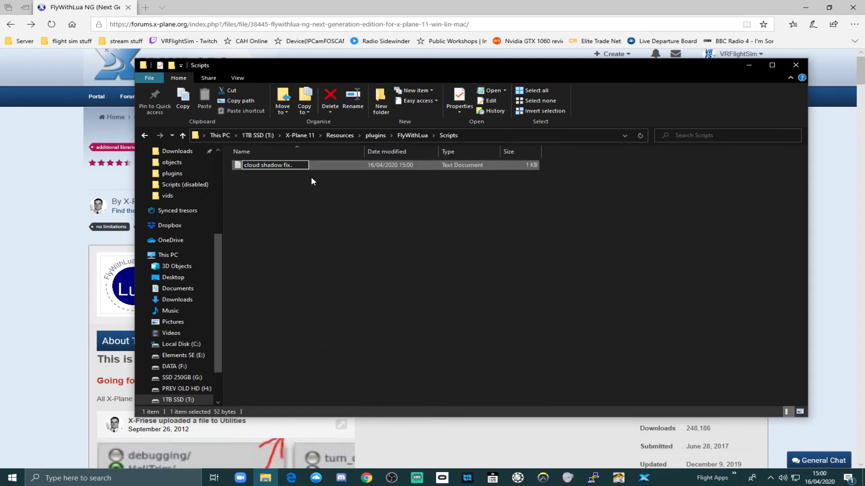
key("Enter")
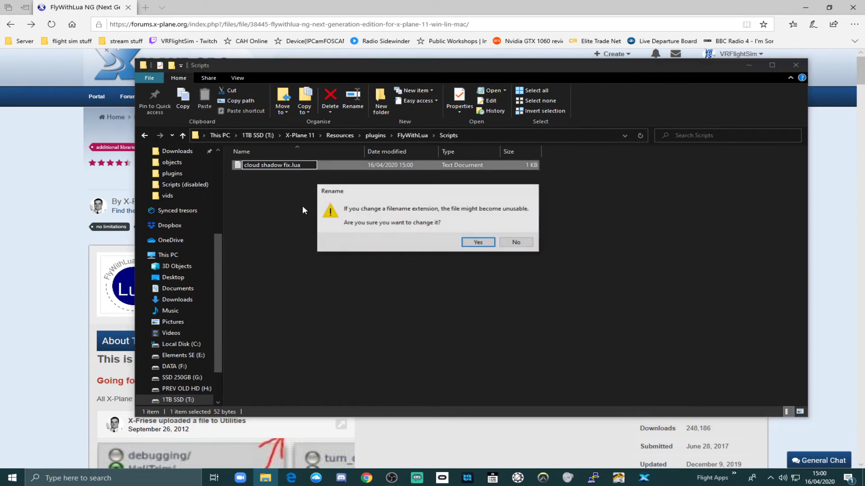
left_click(477, 242)
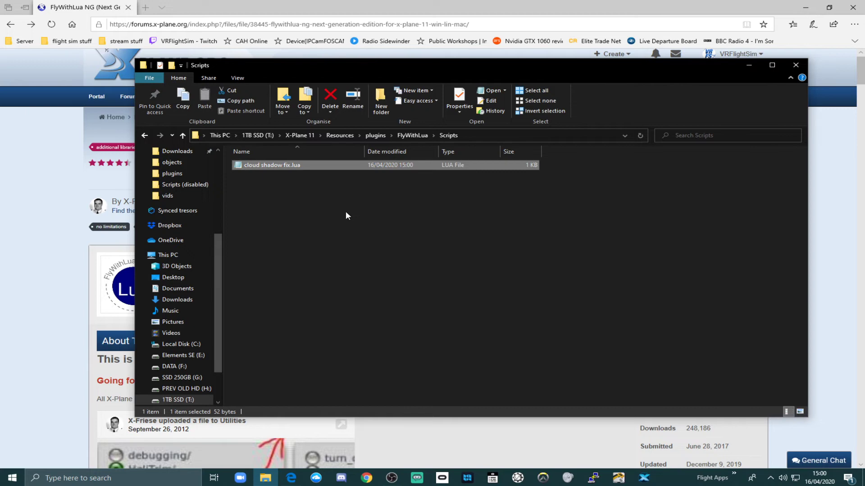
mouse_move(382, 234)
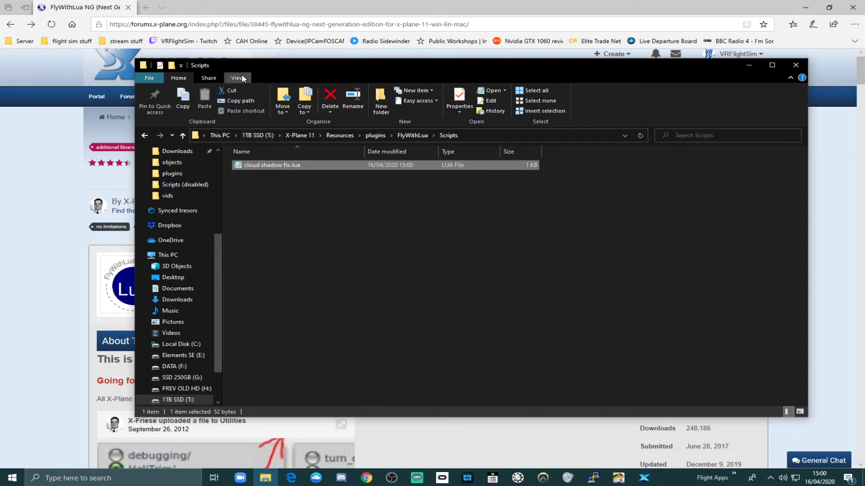
Step: Toggle file name extensions to confirm the .lua name, then view the script's limit_far line in Notepad
left_click(237, 77)
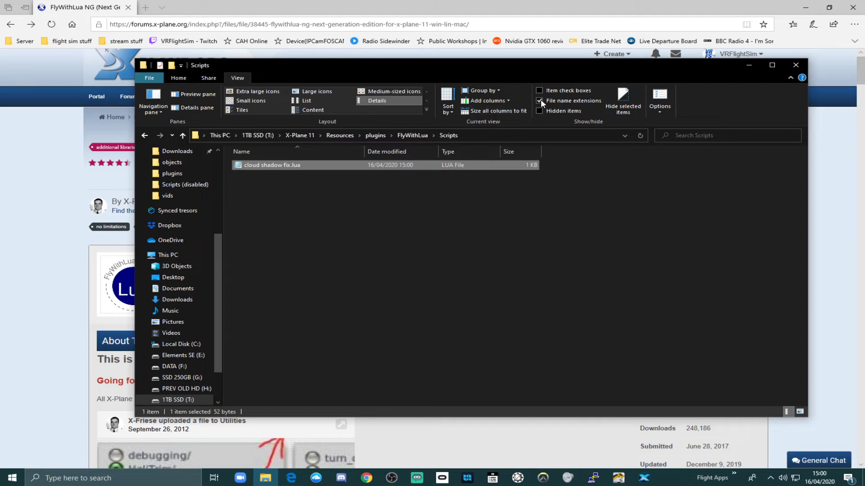
mouse_move(541, 101)
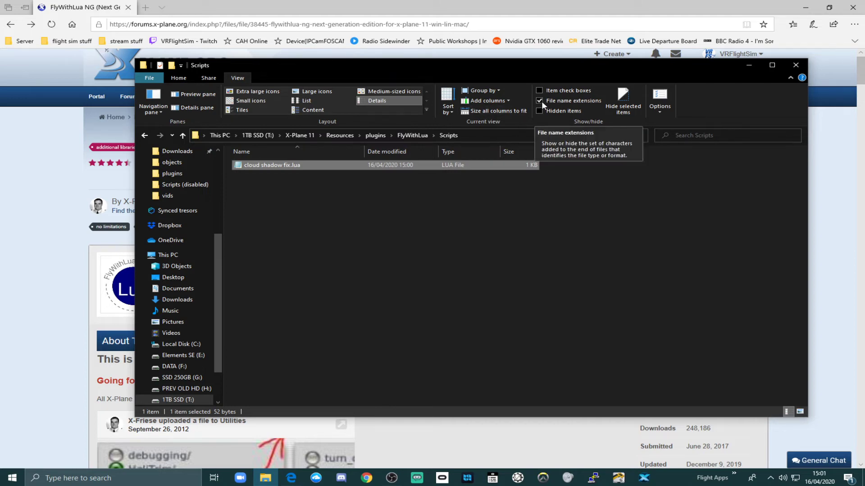
left_click(538, 101)
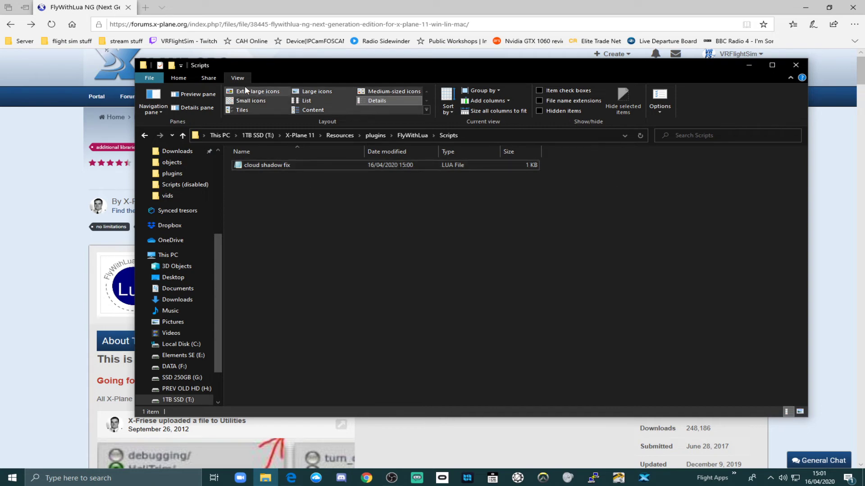
left_click(539, 100)
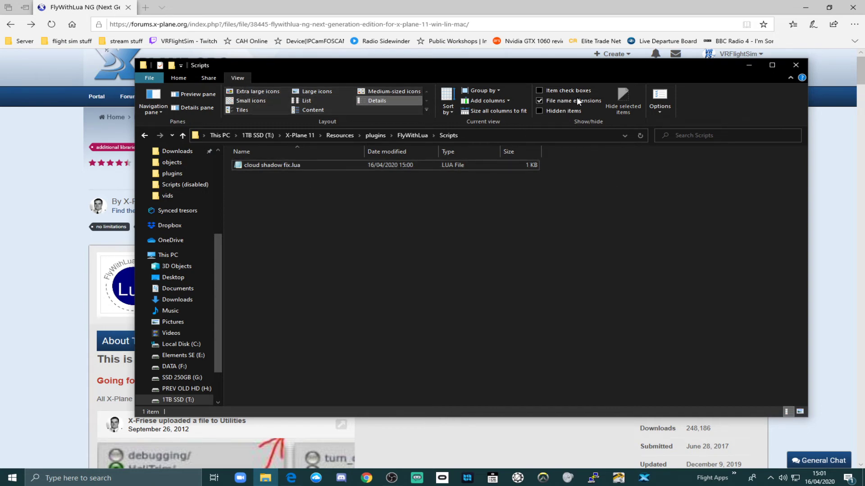
left_click(271, 165)
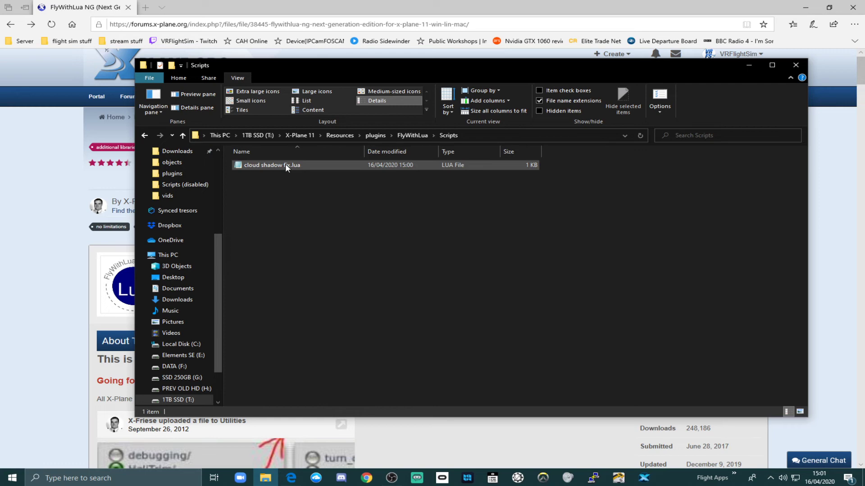
mouse_move(298, 167)
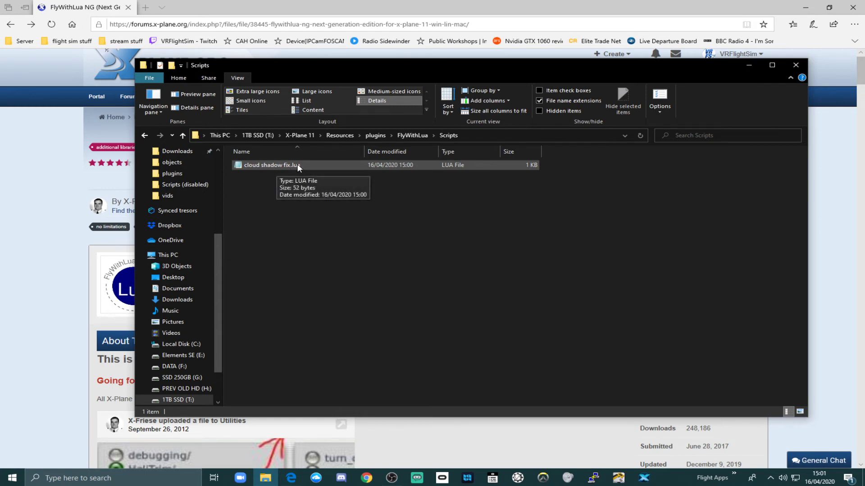
mouse_move(434, 214)
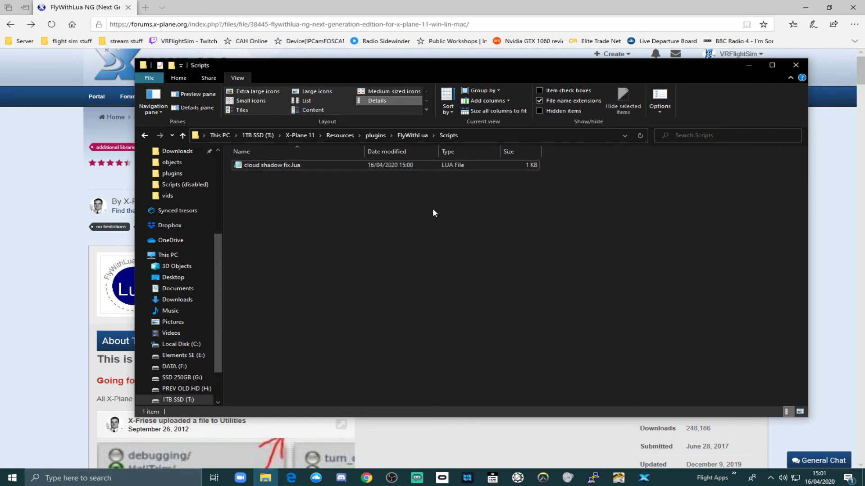
mouse_move(463, 249)
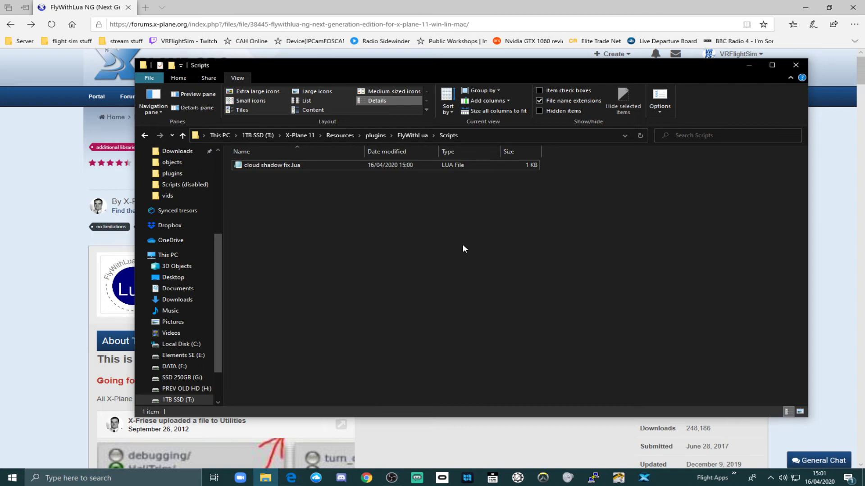
left_click(271, 164)
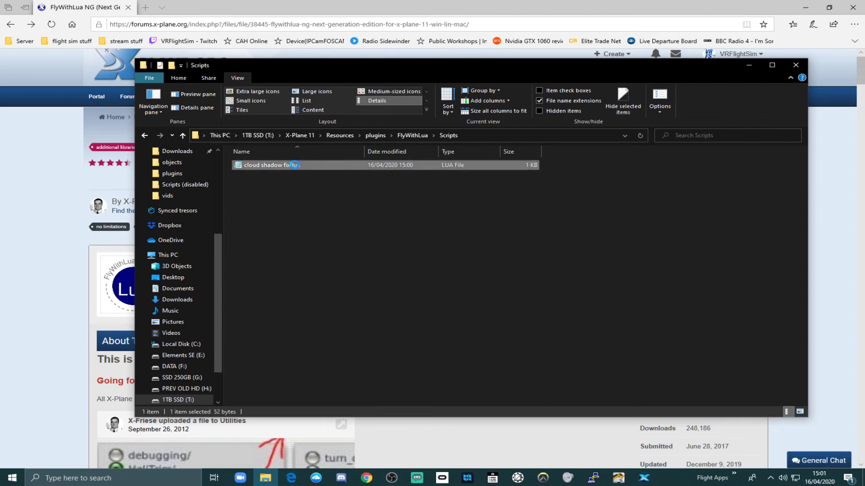
double_click(264, 164)
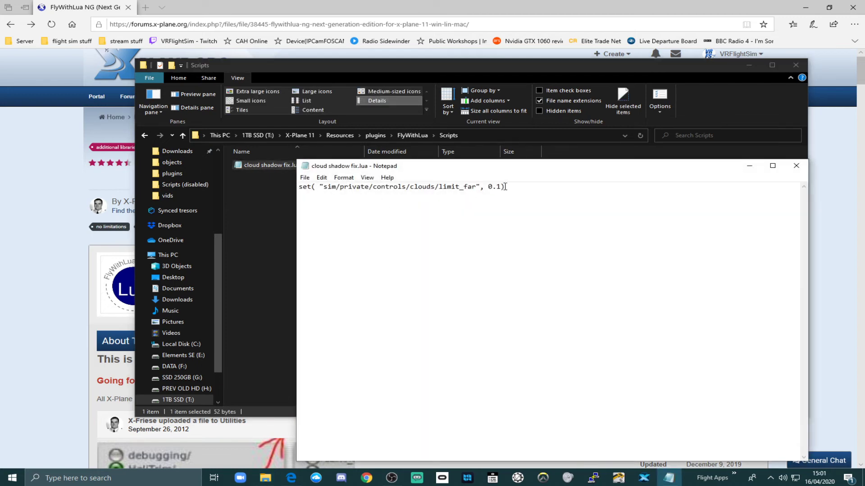